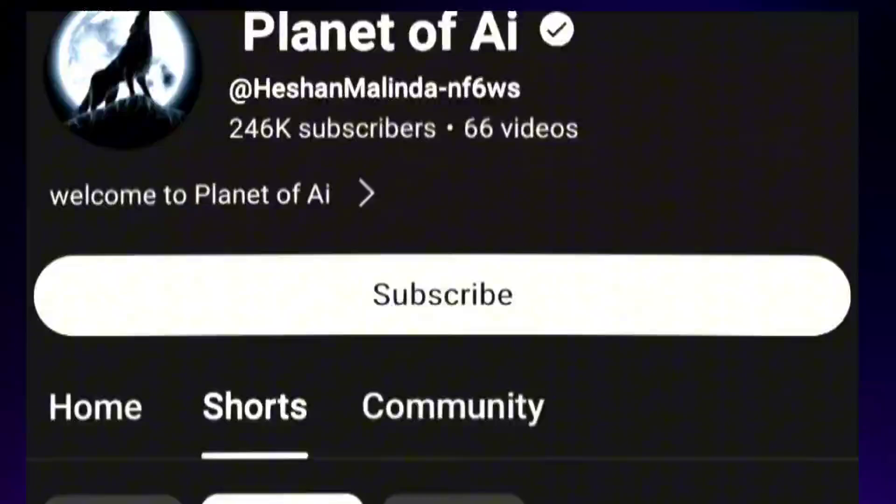
- Send ChatGPT a request for a snake-and-hedgehog desert image prompt for a CapCut video
{"action": "scroll", "scroll_direction": "down", "scroll_amount": 3}
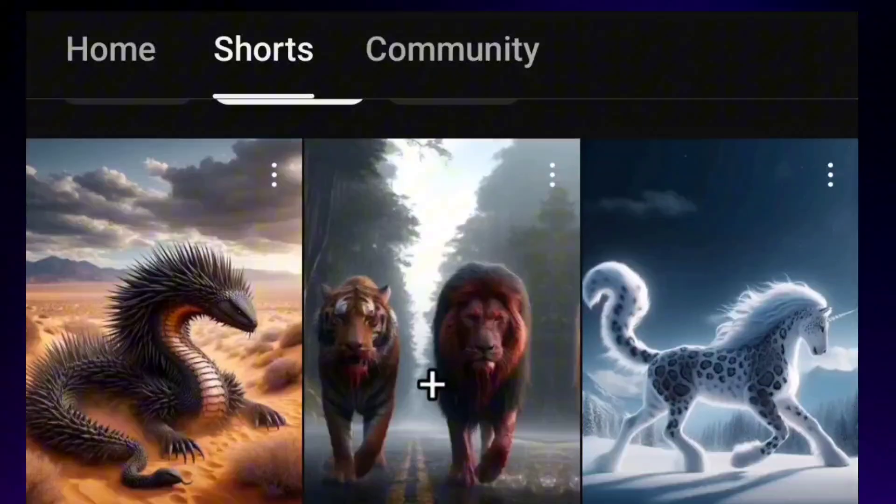
{"action": "scroll", "scroll_direction": "down", "scroll_amount": 3}
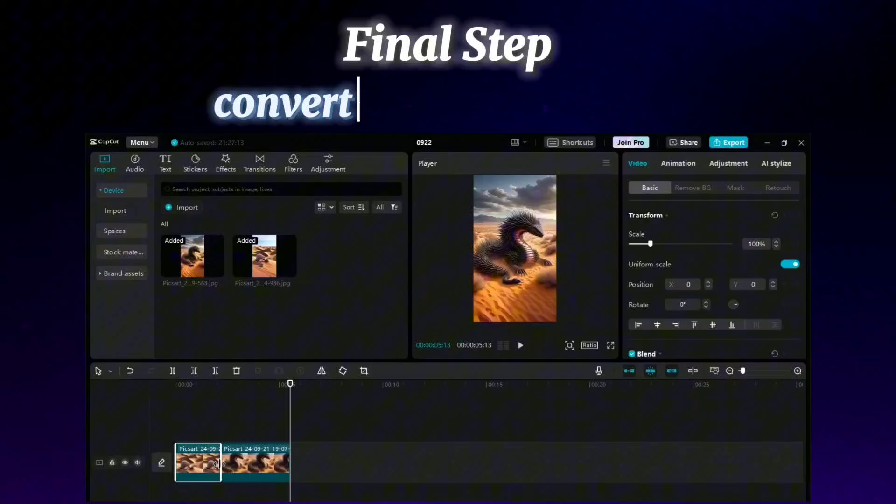
{"action": "type", "text": "video using capcu"}
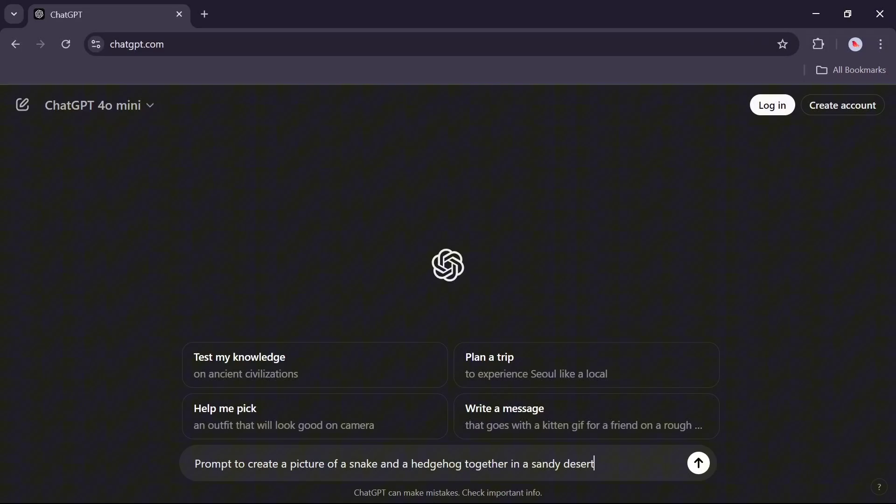
{"action": "left_click", "coordinate": [698, 462]}
{"action": "type", "text": "Leona"}
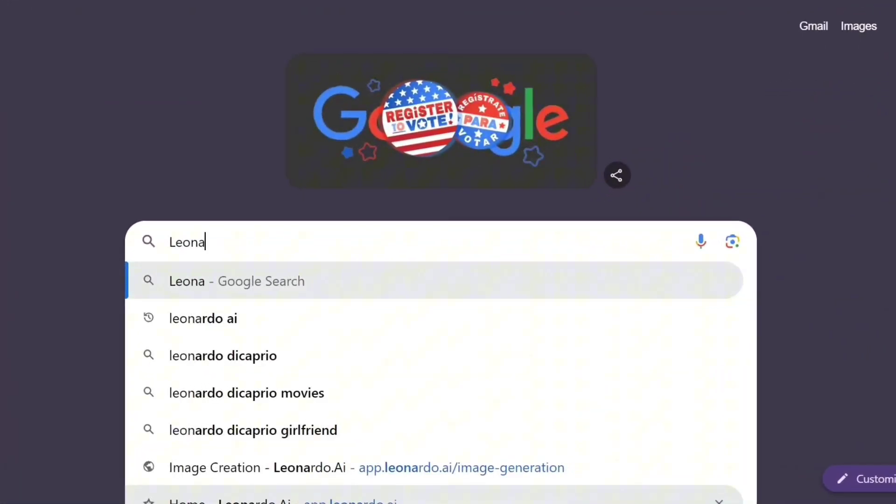
- Find leonardo ai via Google, get started and sign in to reach the app Home
{"action": "left_click", "coordinate": [202, 318]}
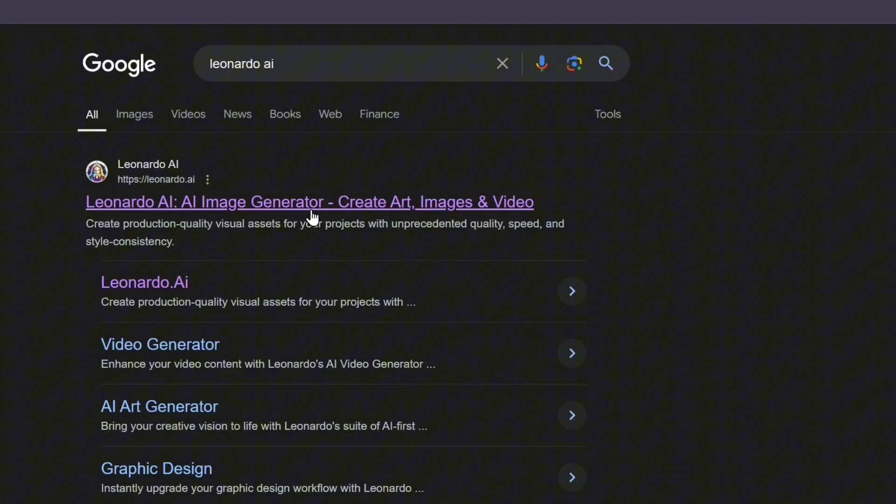
{"action": "left_click", "coordinate": [309, 202]}
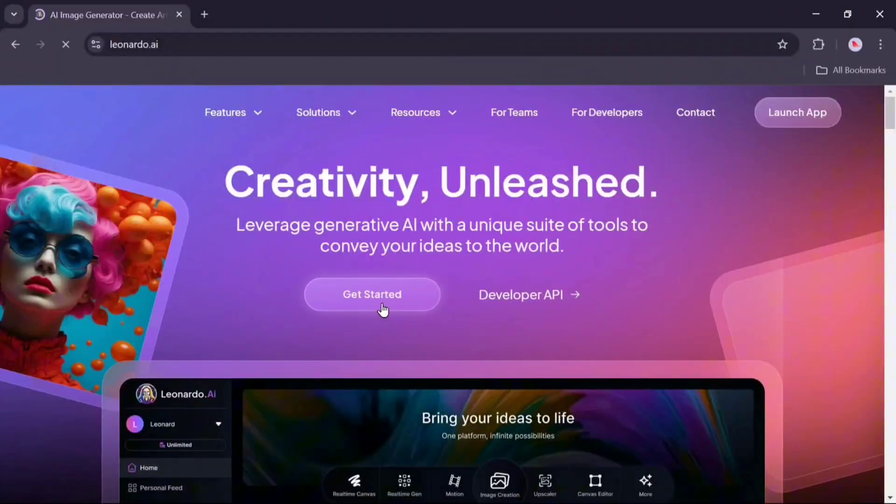
{"action": "left_click", "coordinate": [371, 294]}
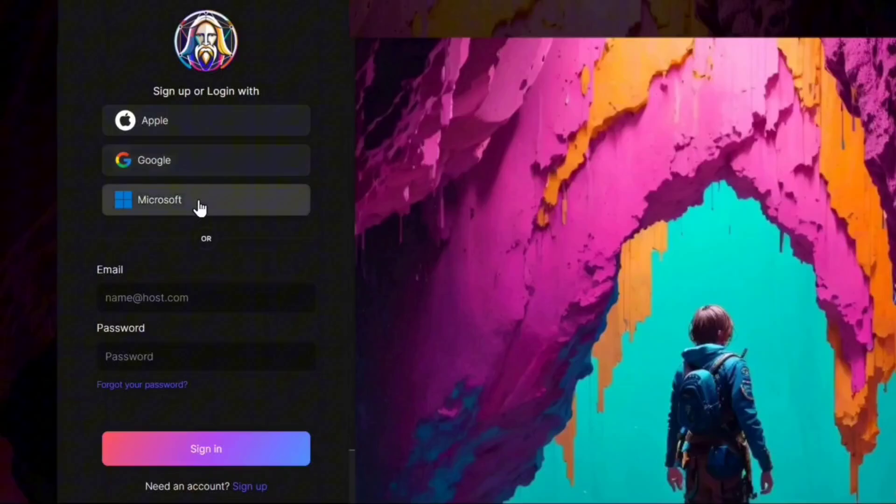
{"action": "mouse_move", "coordinate": [195, 342]}
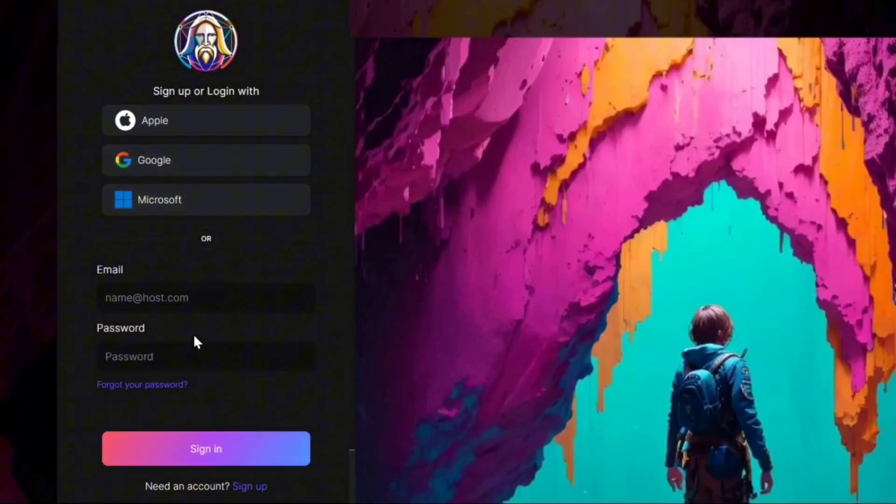
{"action": "left_click", "coordinate": [205, 160]}
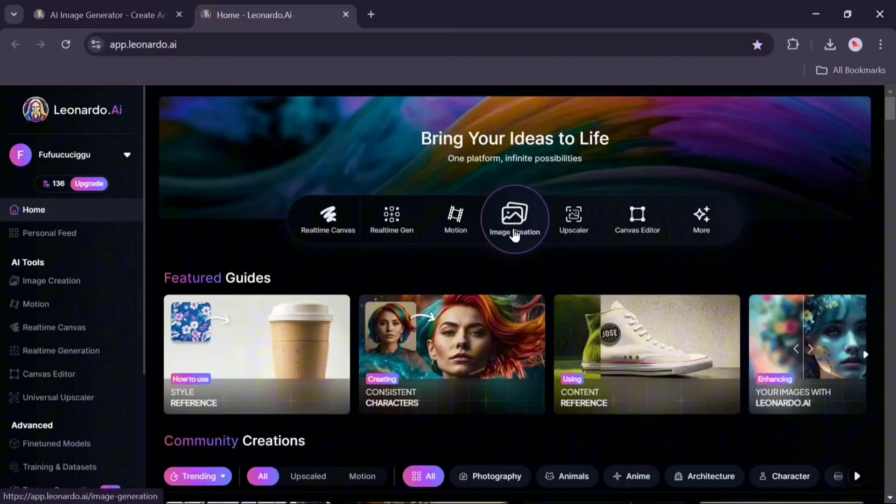
- In Image Creation, choose the Stock Photography preset and Mobile 9:16 dimensions
{"action": "left_click", "coordinate": [514, 219]}
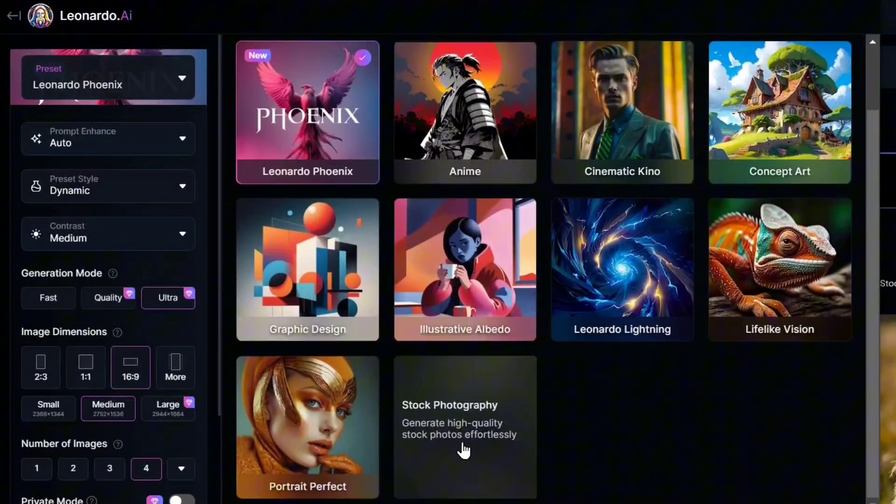
{"action": "left_click", "coordinate": [464, 426]}
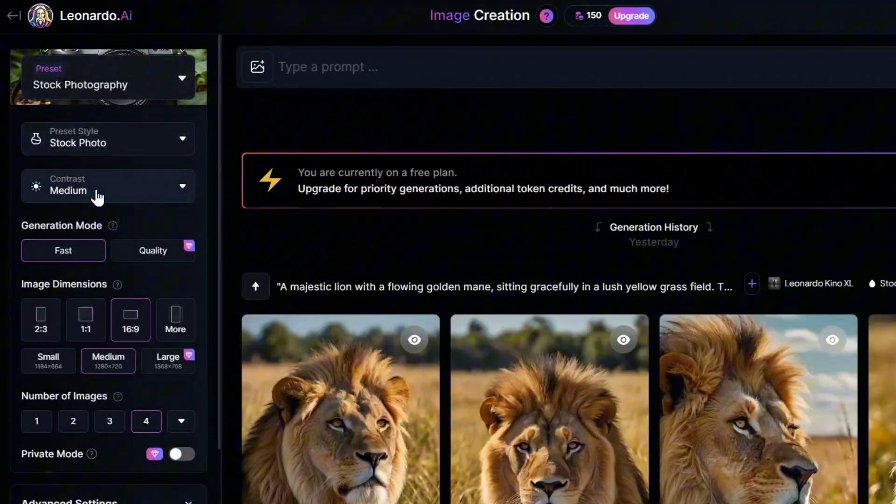
{"action": "mouse_move", "coordinate": [175, 317]}
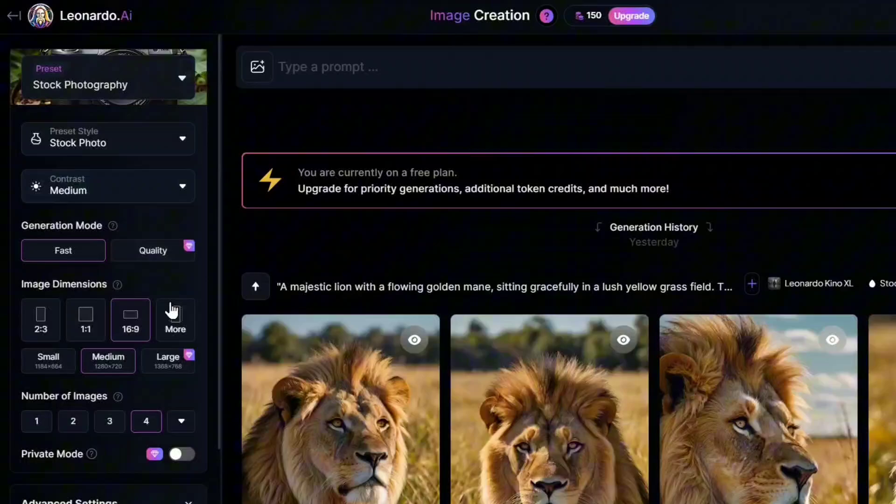
{"action": "left_click", "coordinate": [174, 319]}
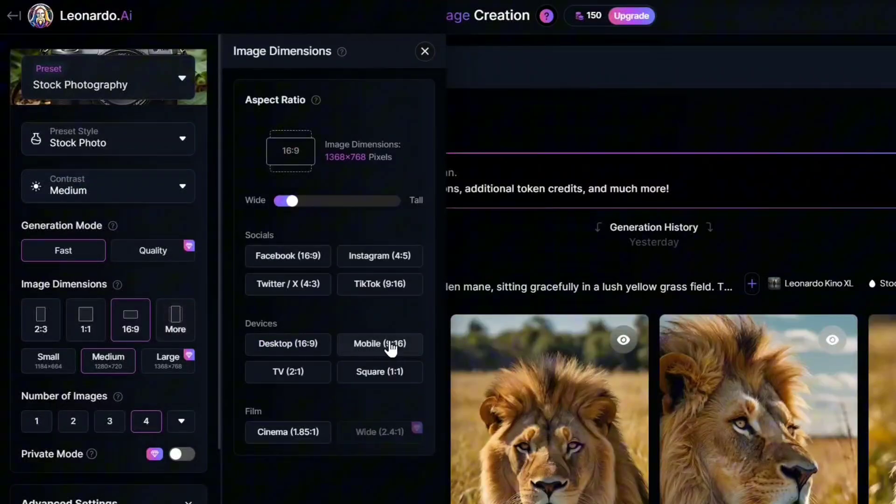
{"action": "left_click", "coordinate": [380, 344]}
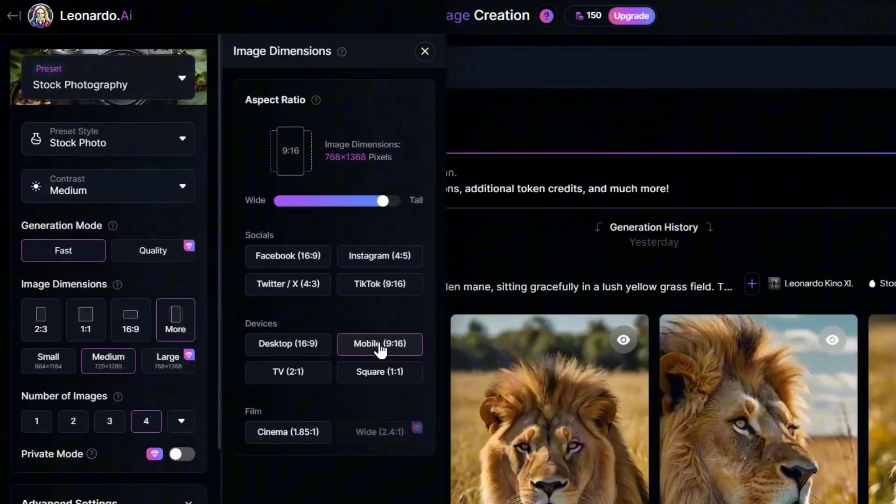
{"action": "left_click", "coordinate": [425, 52]}
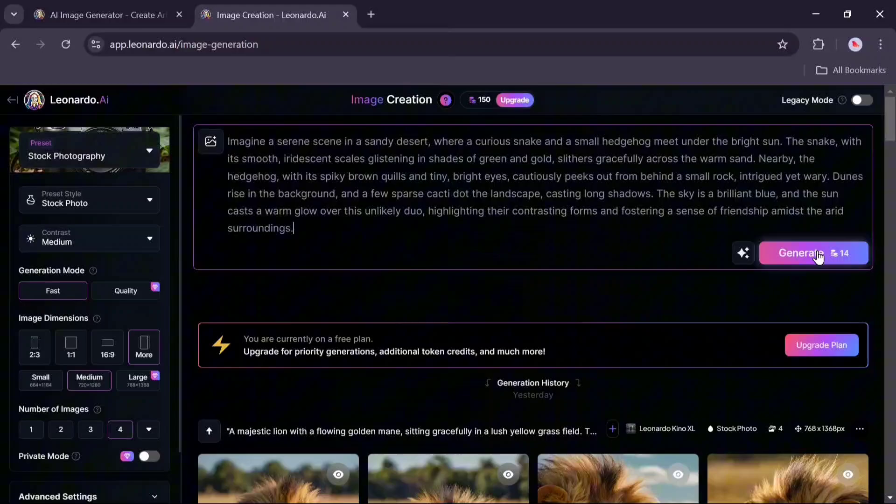
- Generate four portrait desert images from the snake-and-hedgehog prompt
{"action": "left_click", "coordinate": [800, 253]}
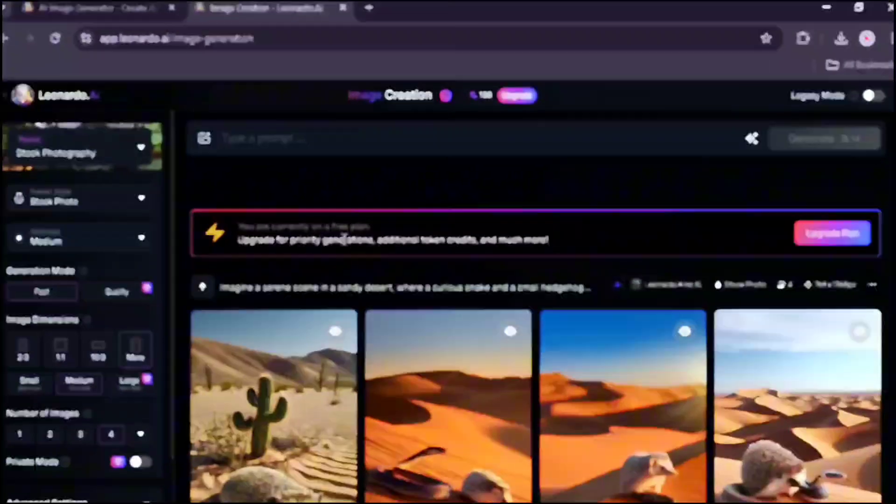
- Switch to the Leonardo Phoenix preset and generate four snake-hedgehog hybrid images
{"action": "left_click", "coordinate": [103, 75]}
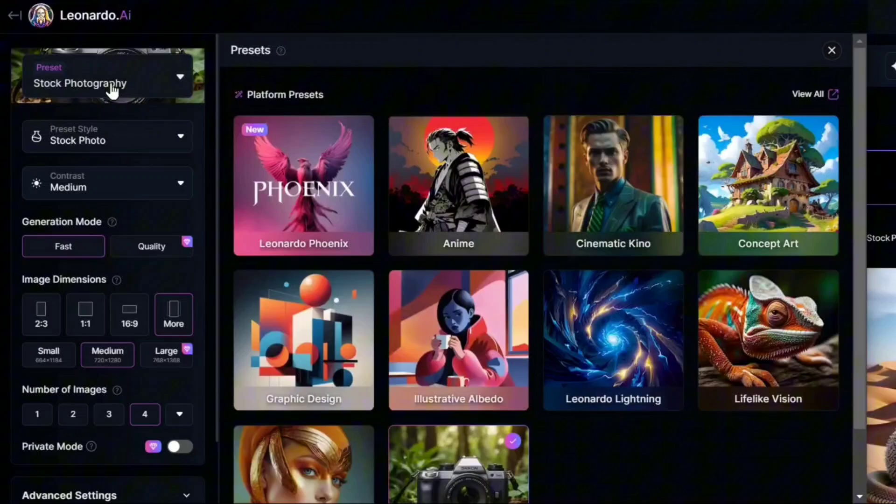
{"action": "left_click", "coordinate": [303, 186]}
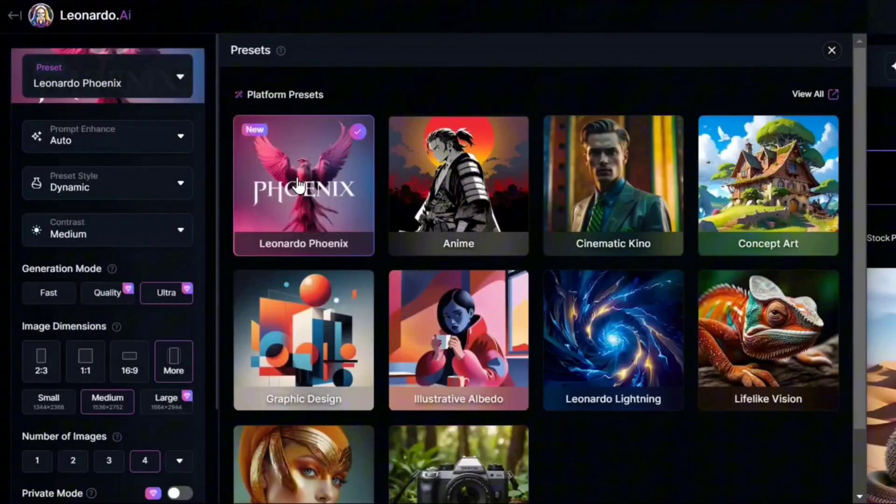
{"action": "left_click", "coordinate": [830, 50]}
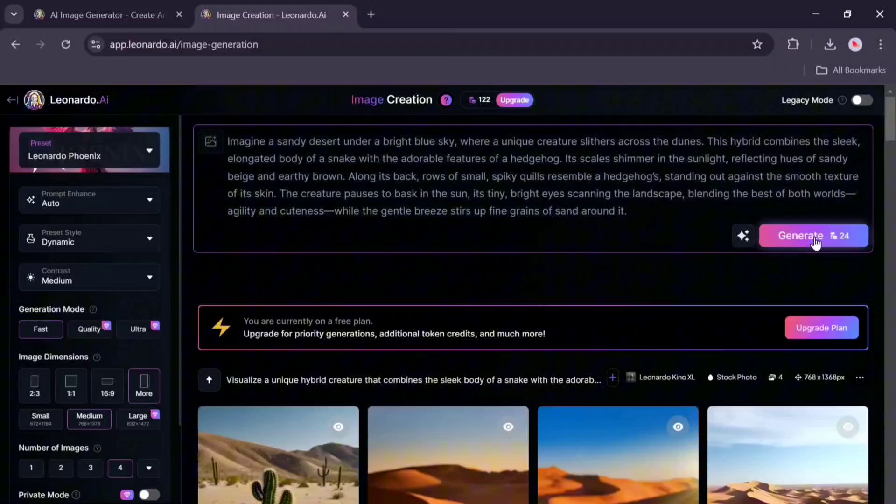
{"action": "left_click", "coordinate": [800, 235]}
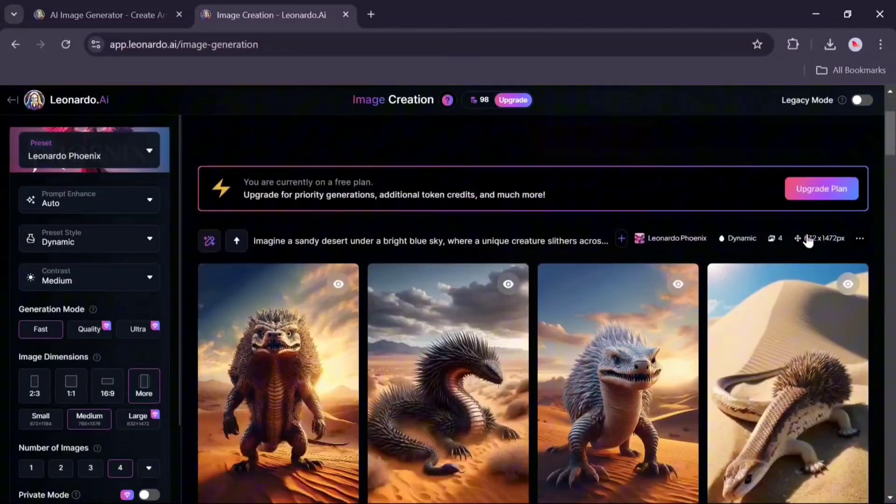
{"action": "scroll", "scroll_direction": "down", "scroll_amount": 3}
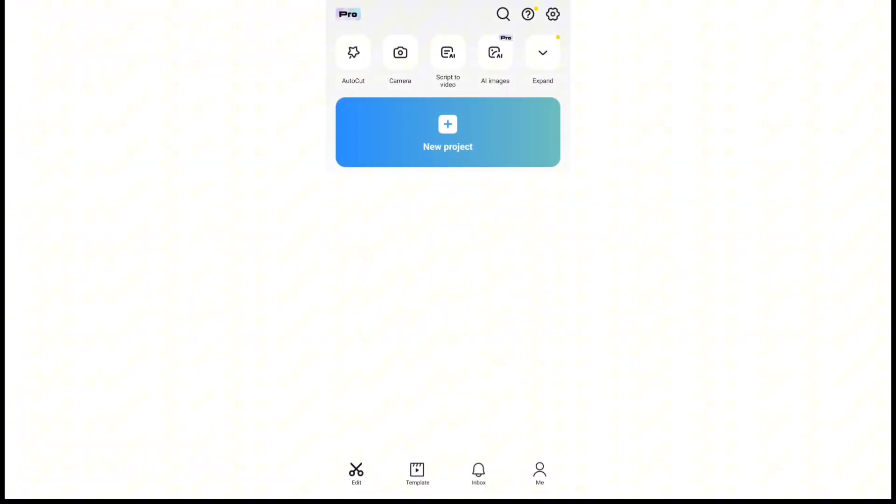
- Start a new CapCut project with the two hybrid creature photos added
{"action": "left_click", "coordinate": [447, 132]}
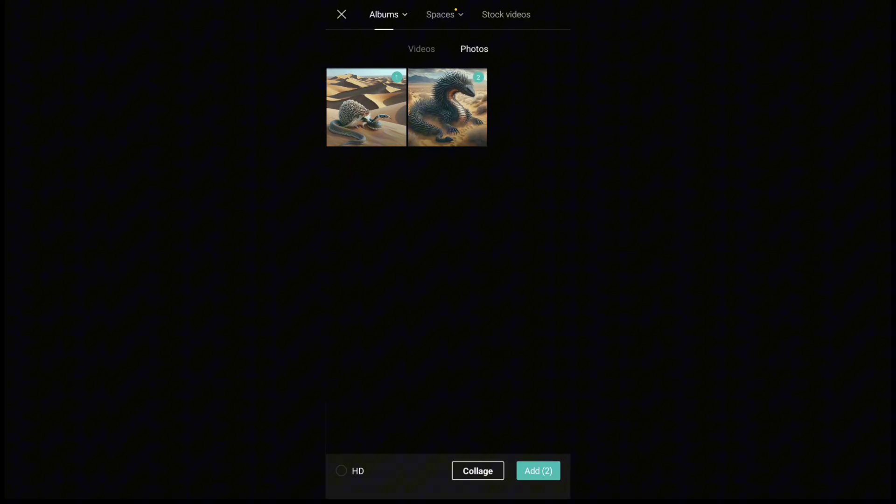
{"action": "left_click", "coordinate": [538, 470]}
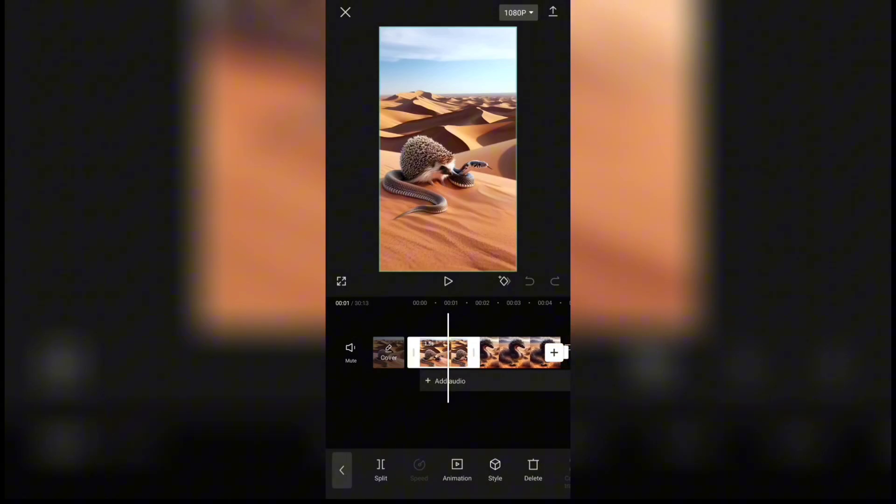
{"action": "left_click", "coordinate": [341, 470]}
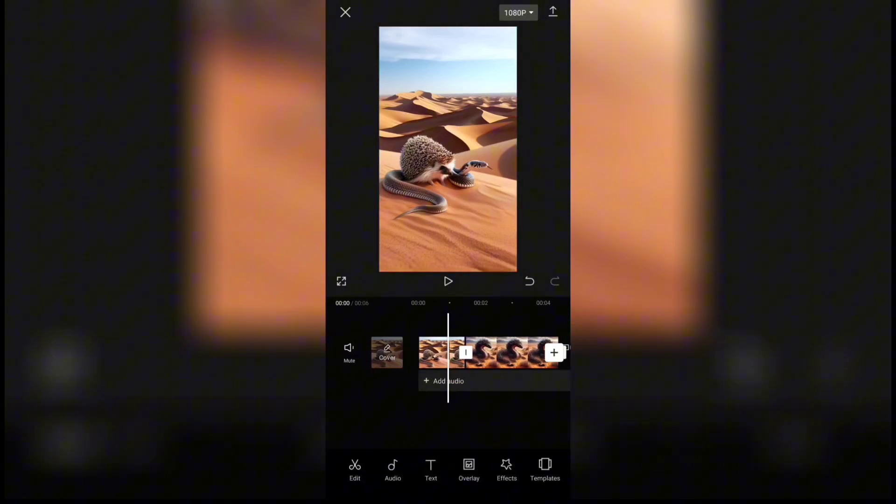
- Apply a Shake transition between the two clips and select the second clip
{"action": "left_click", "coordinate": [465, 352]}
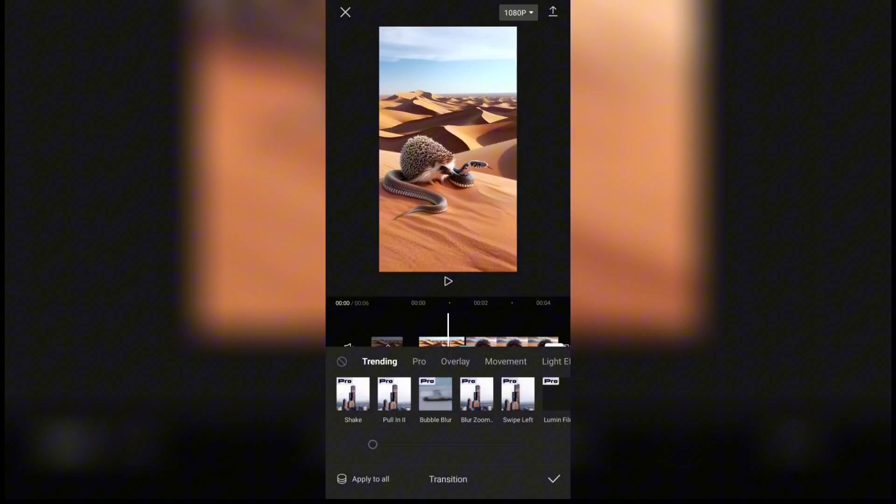
{"action": "left_click", "coordinate": [353, 394]}
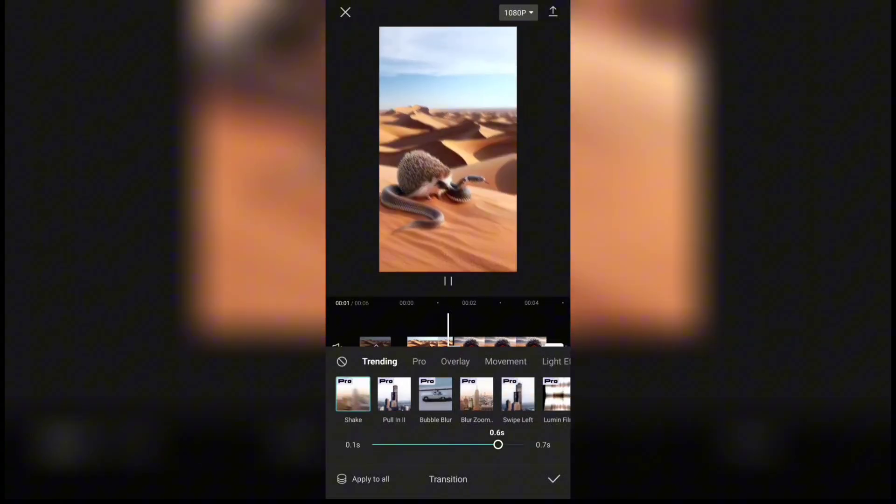
{"action": "left_click", "coordinate": [553, 479]}
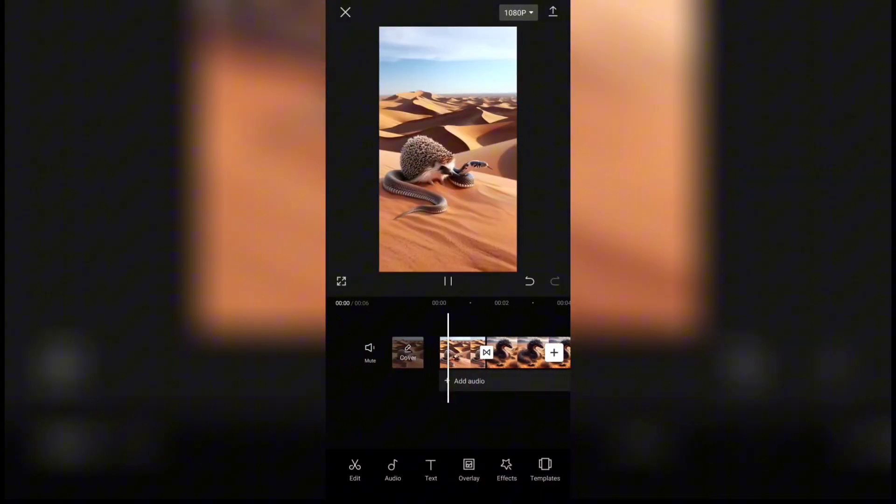
{"action": "left_click", "coordinate": [462, 352]}
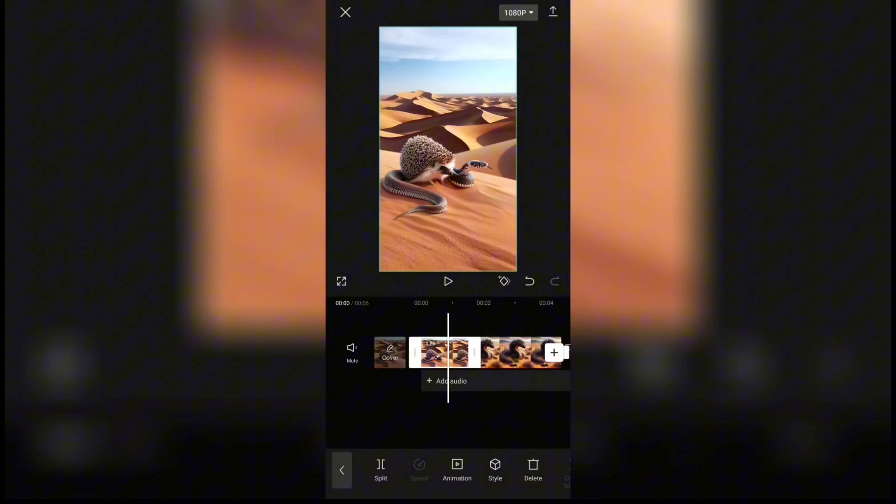
{"action": "left_click", "coordinate": [457, 469]}
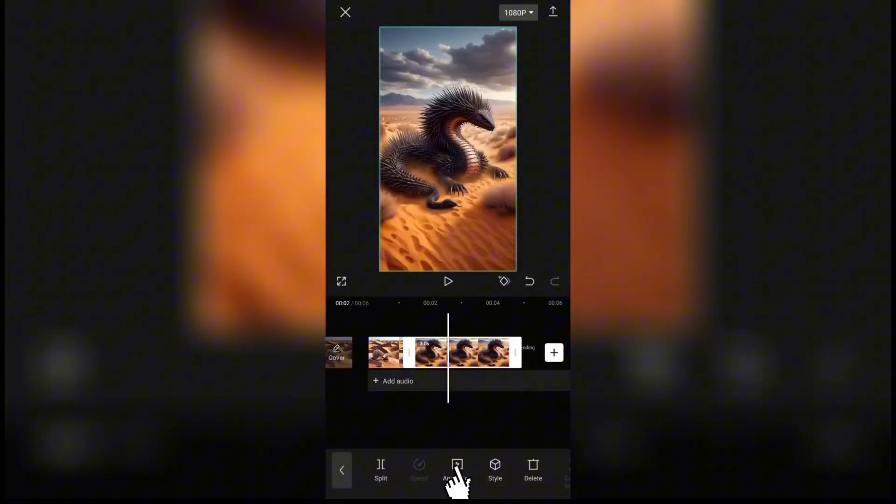
- Give the second clip the Bounce 1 combo animation and confirm it
{"action": "left_click", "coordinate": [457, 469]}
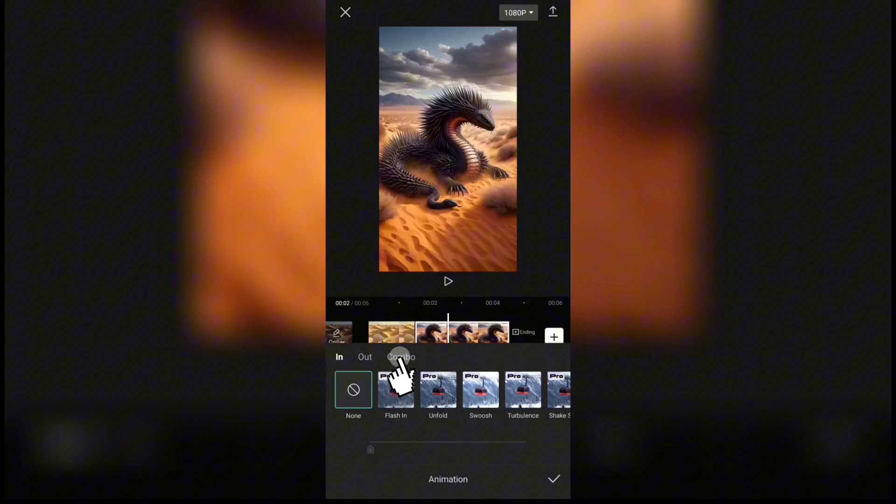
{"action": "left_click", "coordinate": [401, 356]}
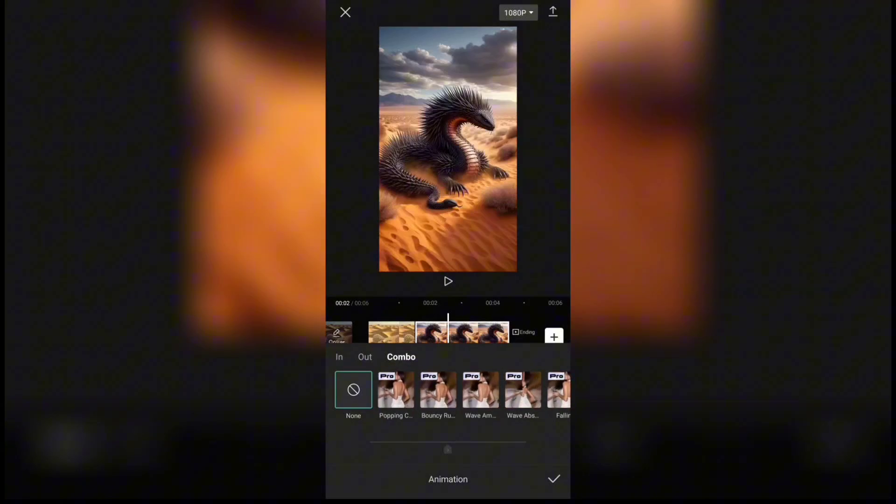
{"action": "left_click", "coordinate": [450, 391]}
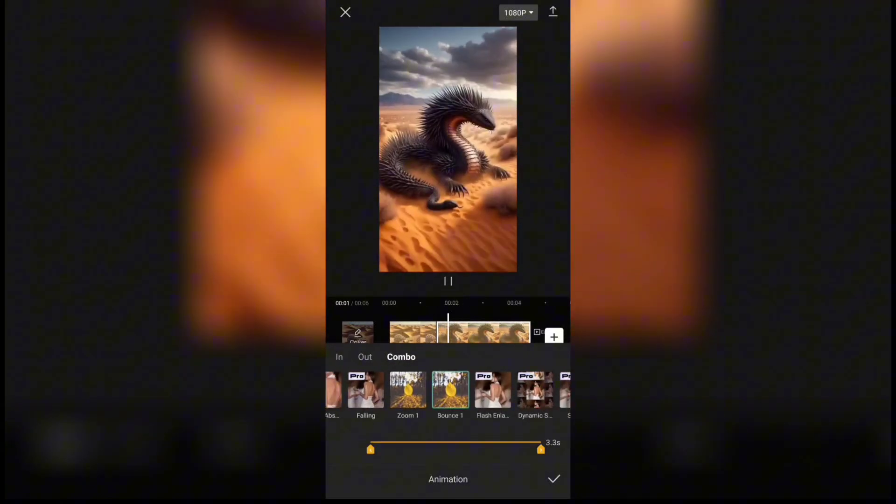
{"action": "left_click", "coordinate": [553, 479]}
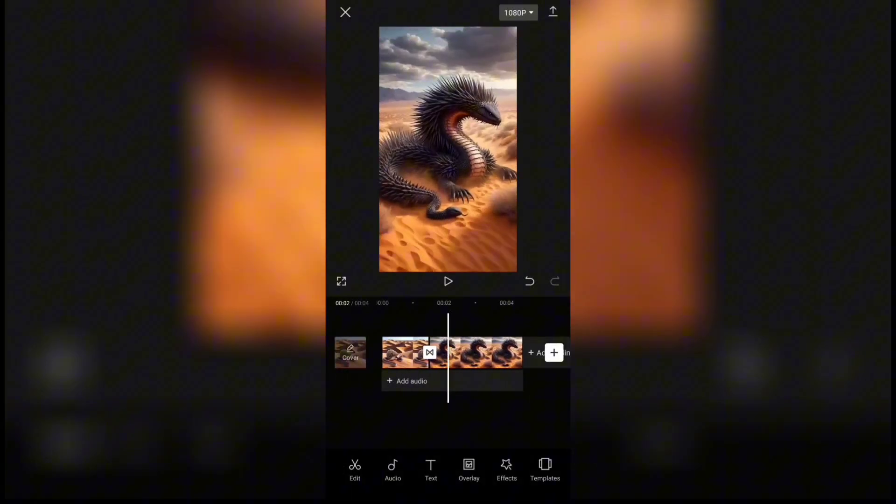
- Set export to 1080p with frame rate 60 and code rate High
{"action": "left_click", "coordinate": [517, 12]}
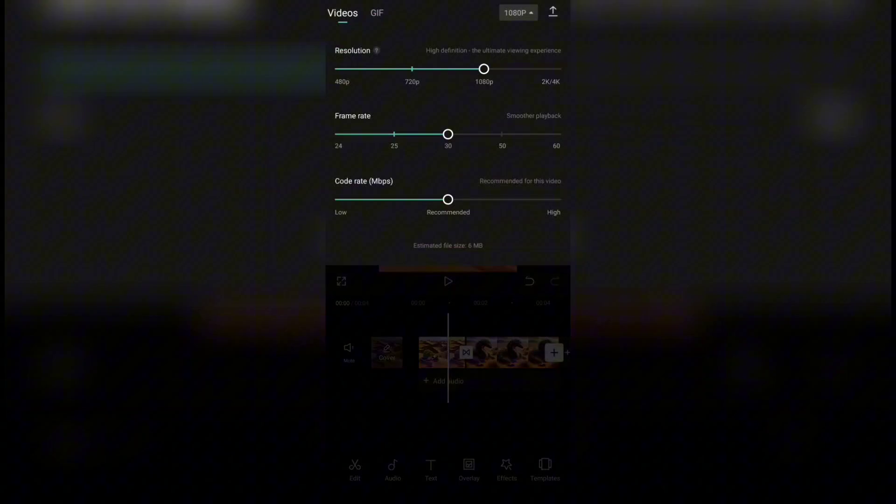
{"action": "left_click_drag", "start_coordinate": [447, 133], "coordinate": [556, 134]}
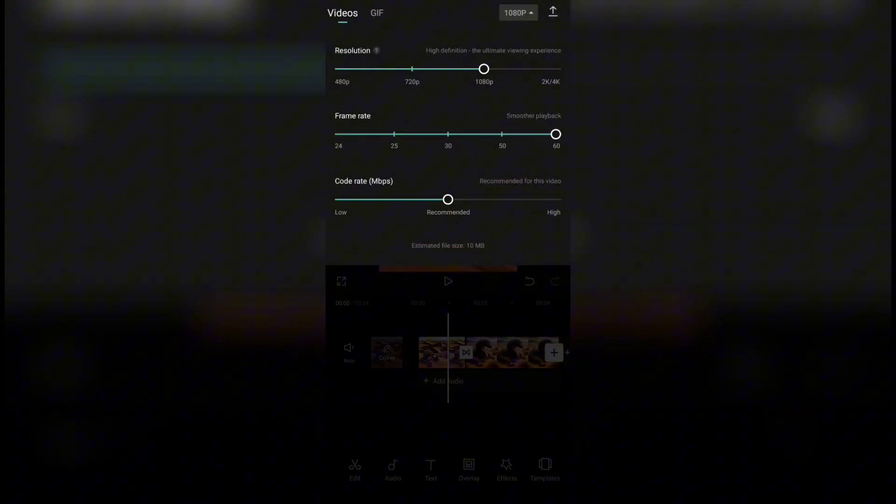
{"action": "left_click_drag", "start_coordinate": [448, 200], "coordinate": [555, 200]}
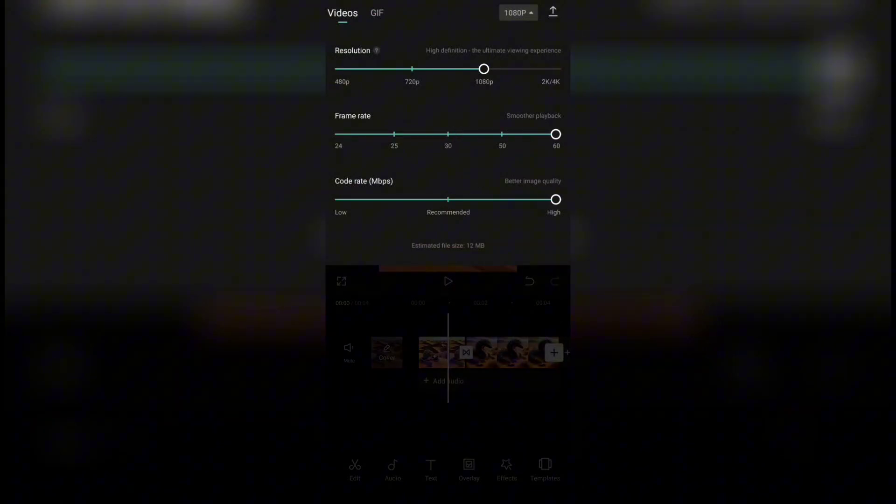